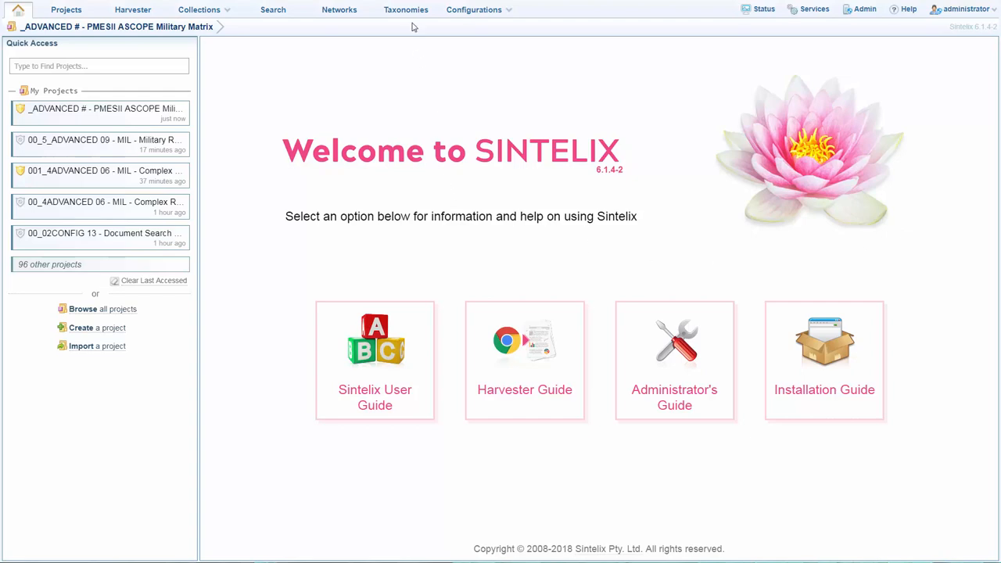
- Show the PMESII ASCOPE Military Matrix project's taxonomies, listing the Test taxonomy
left_click(405, 9)
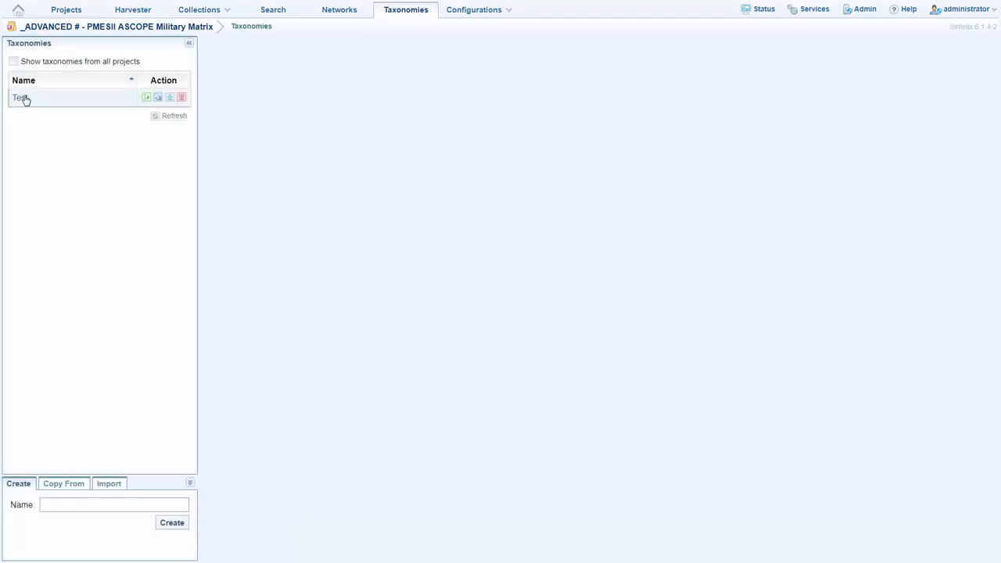
- In the Test taxonomy, filter tagged documents down through Syria, Military and Area
left_click(19, 97)
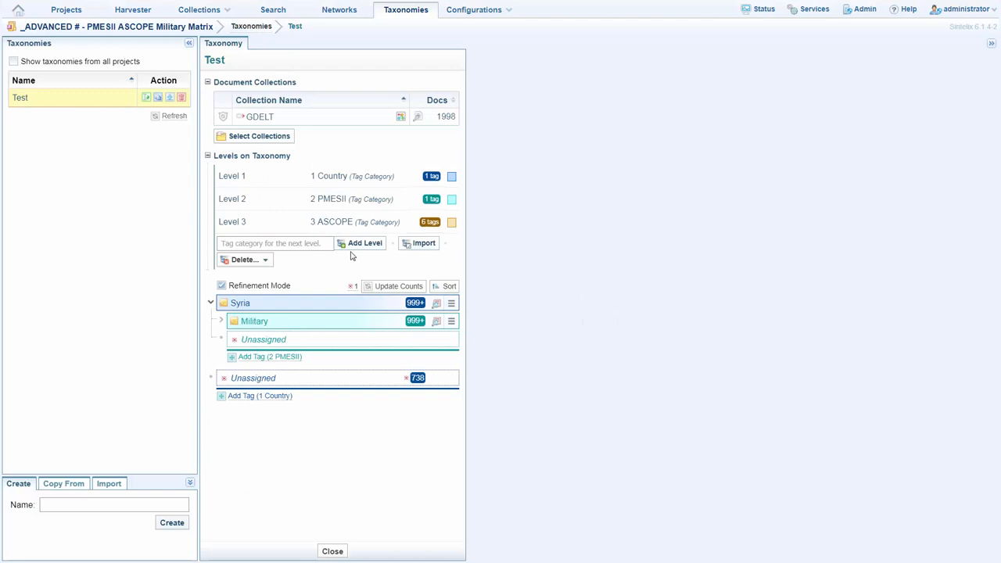
left_click(220, 321)
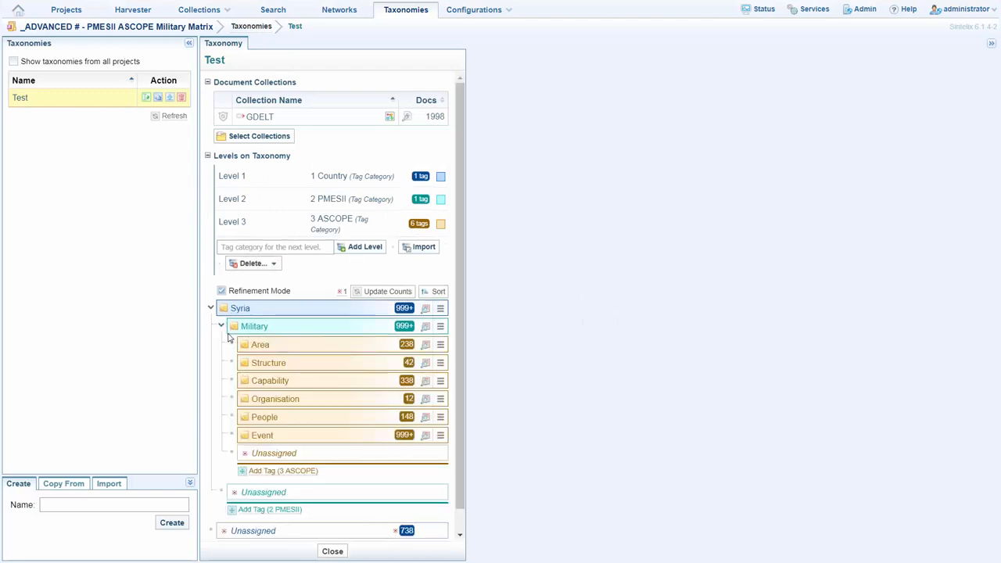
left_click(240, 308)
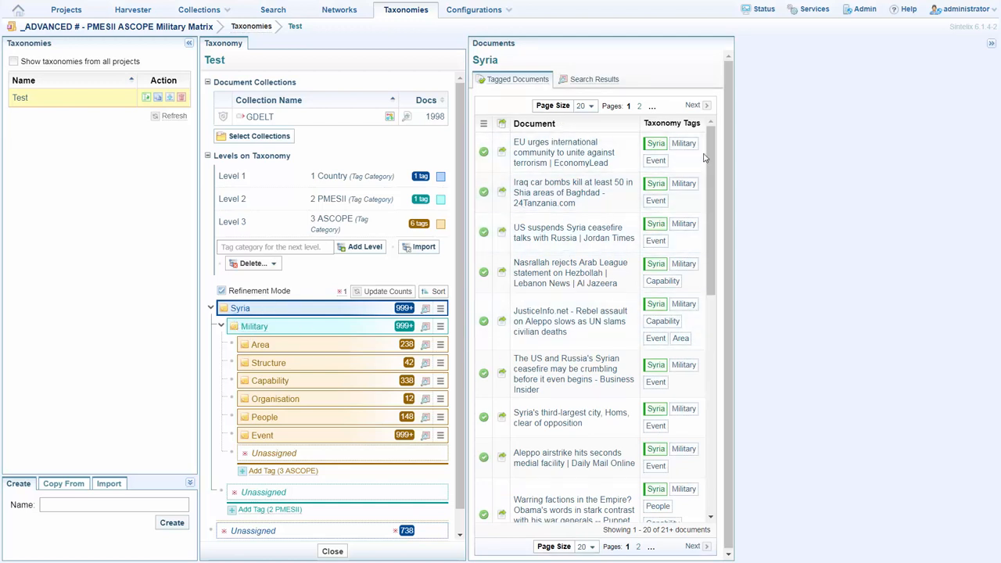
left_click(254, 326)
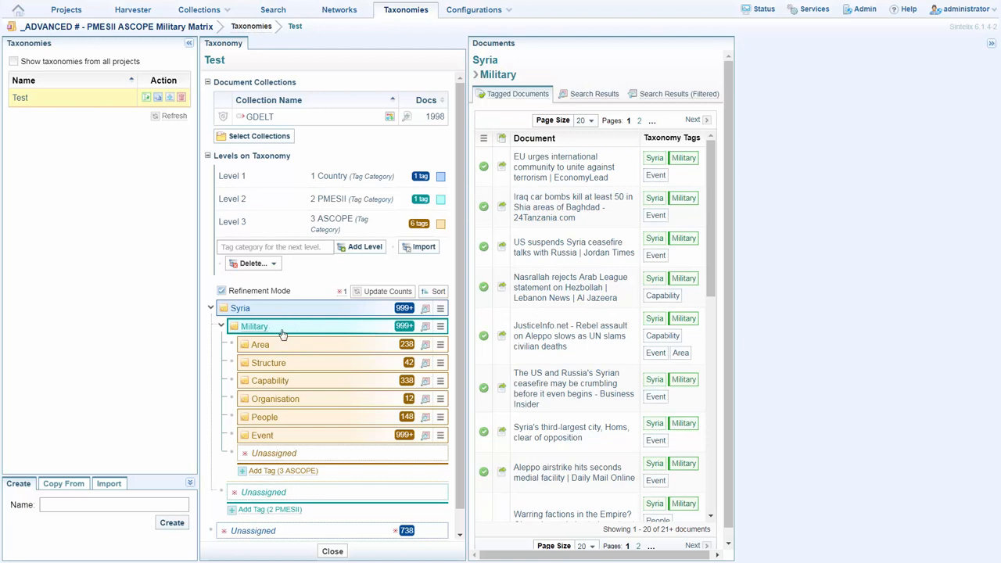
mouse_move(288, 326)
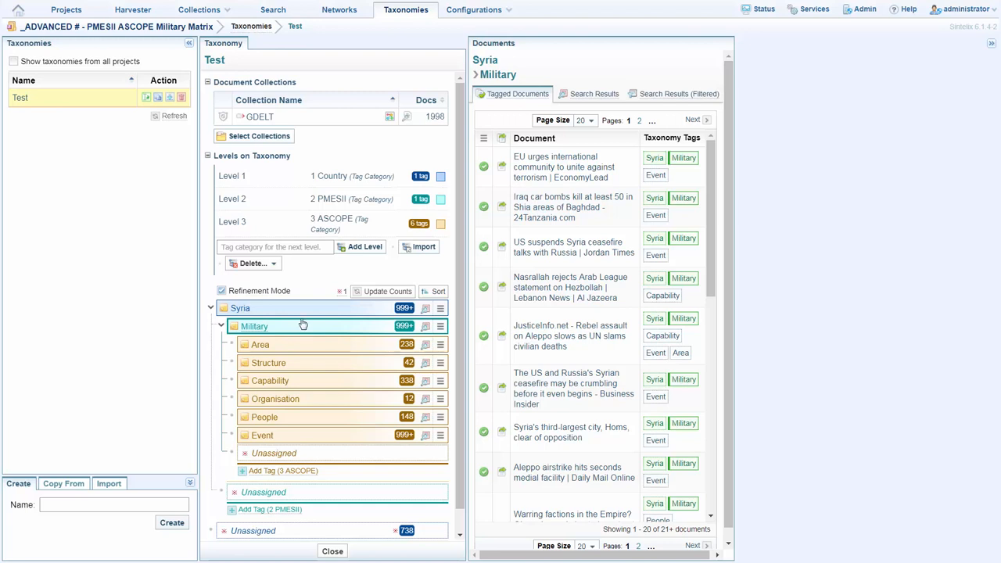
mouse_move(309, 354)
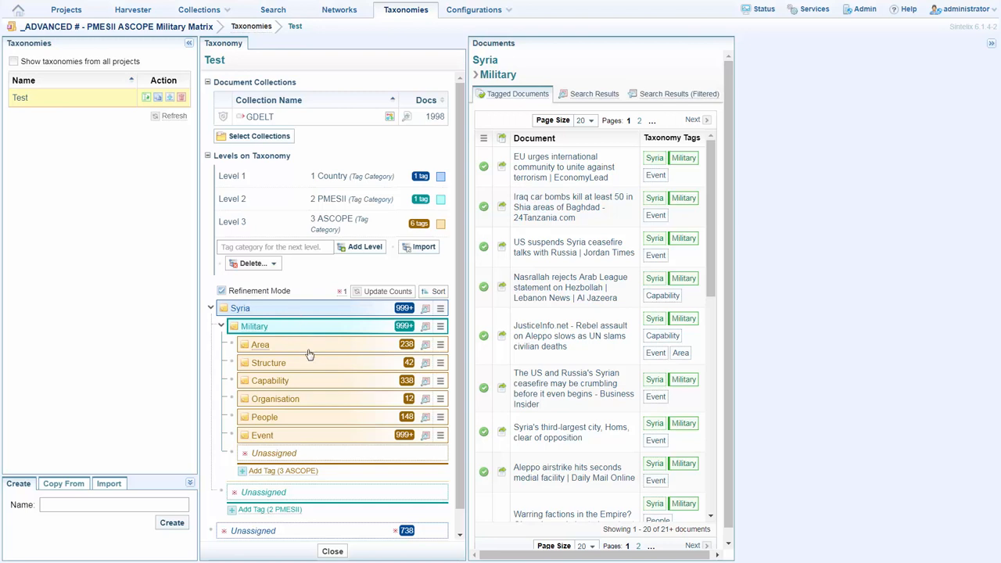
left_click(261, 344)
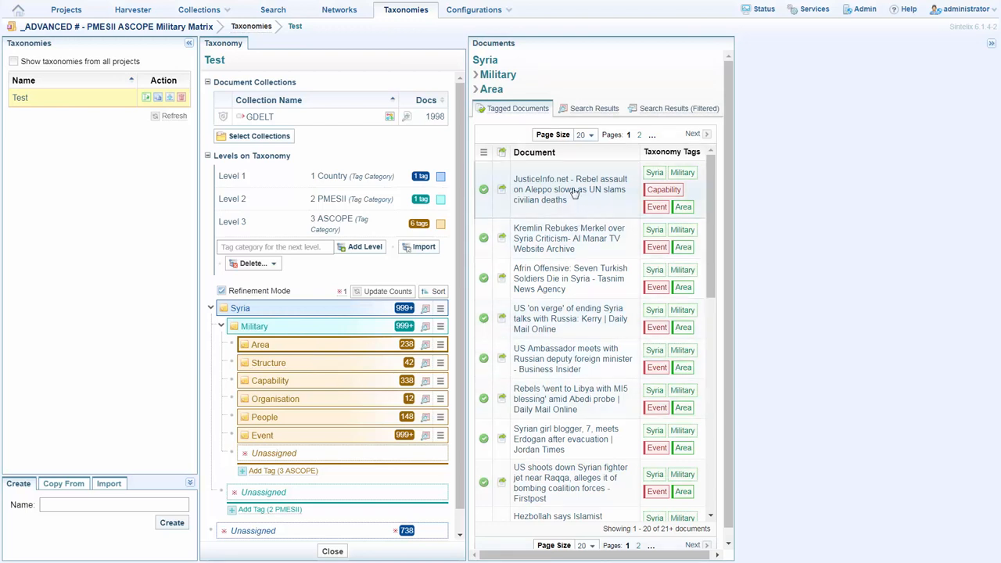
- Open the JusticeInfo.net Aleppo rebel assault article from the Tagged Documents list
left_click(570, 188)
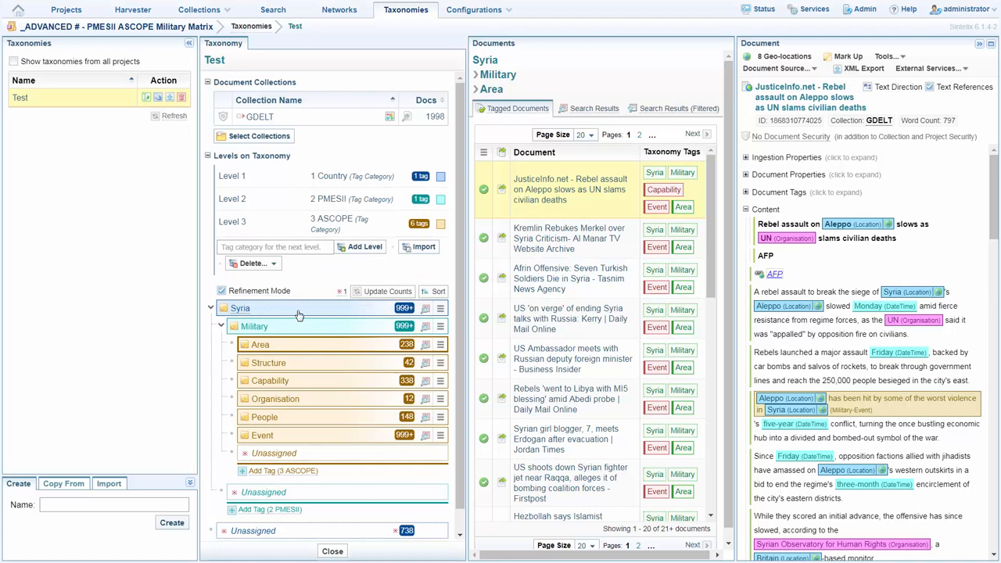
mouse_move(262, 319)
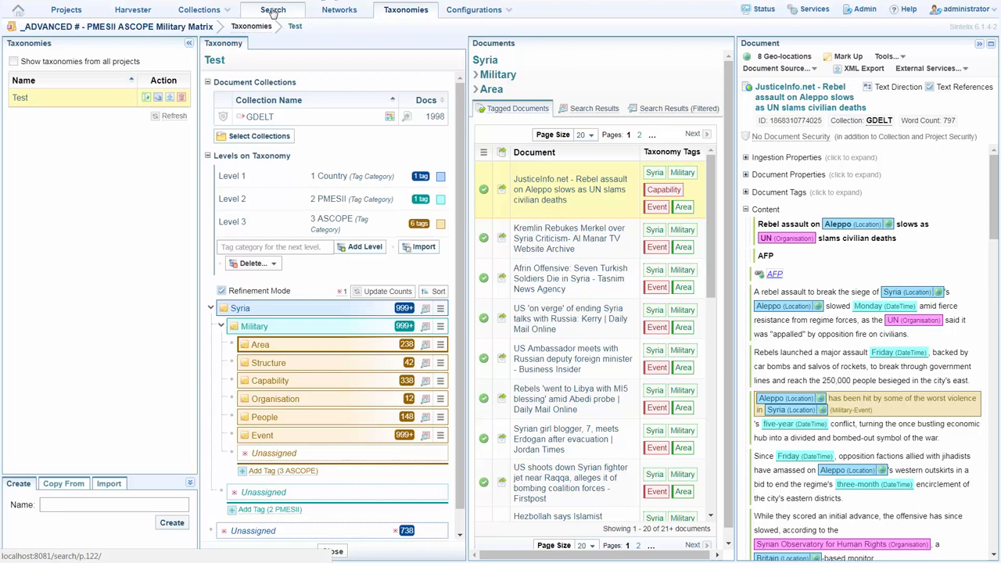
- Search GDELT using the Military dictionary with the Events wordlist
left_click(272, 10)
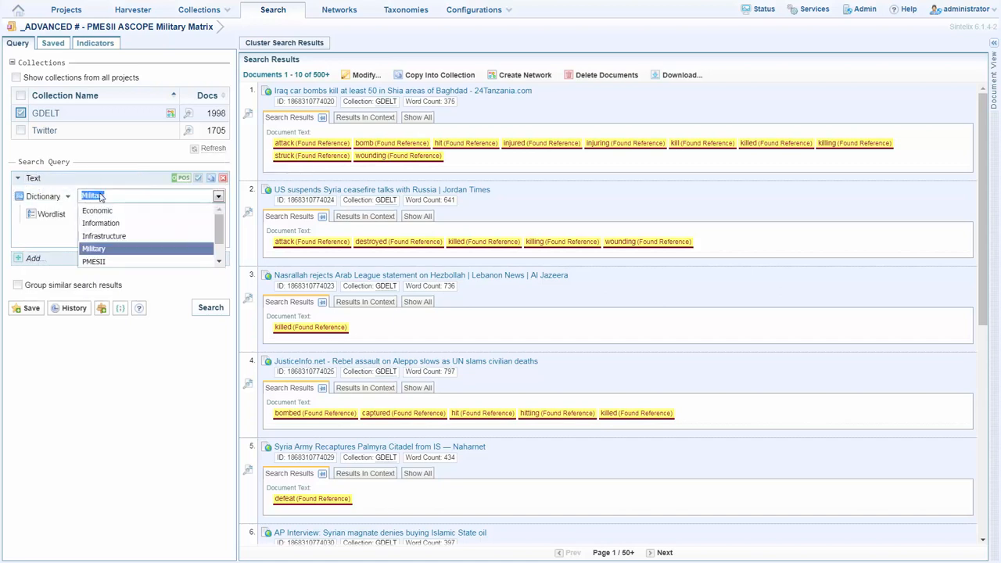
mouse_move(87, 205)
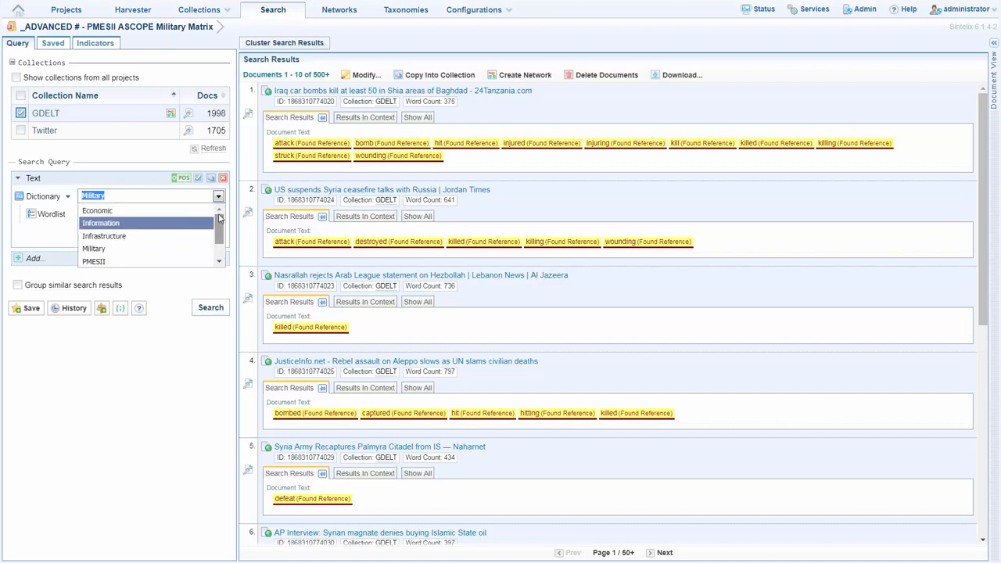
left_click(93, 195)
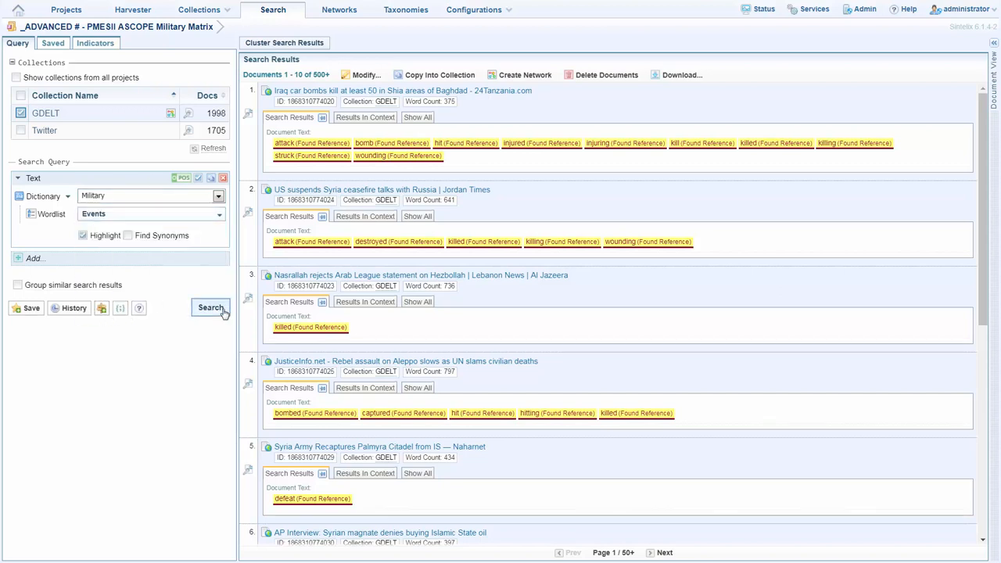
- Run the Military Events search and open the Baghdad car bombs article
left_click(210, 307)
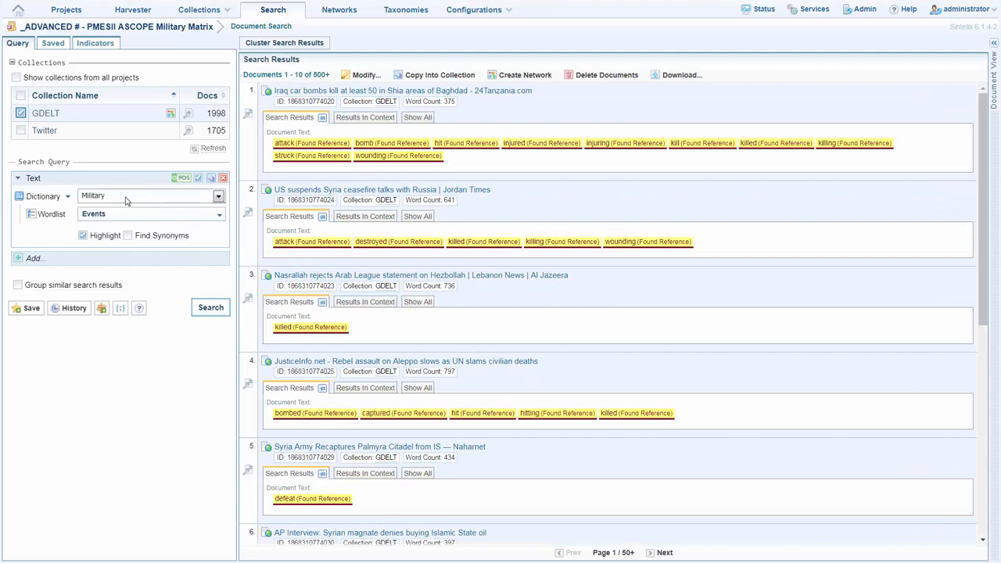
mouse_move(150, 195)
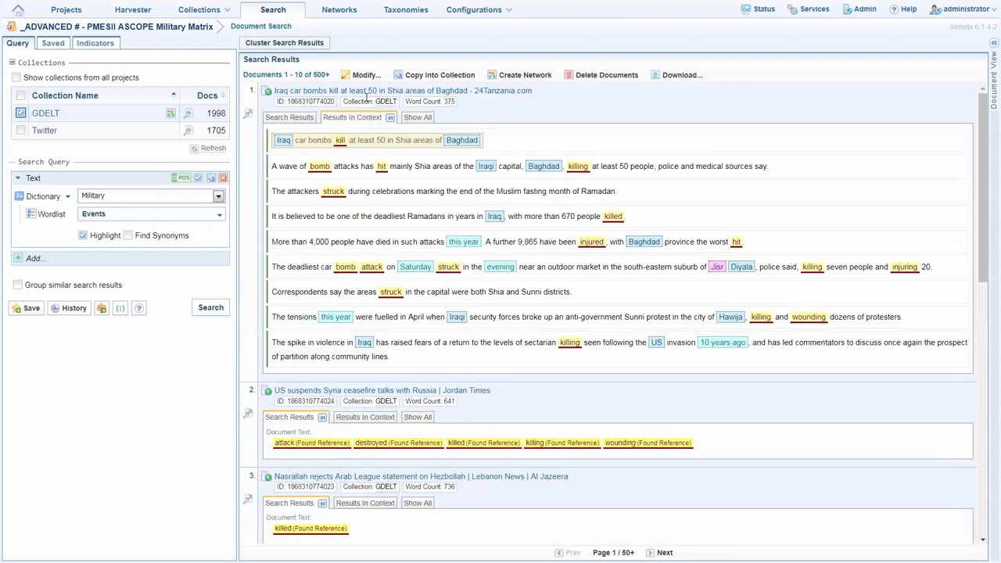
left_click(401, 90)
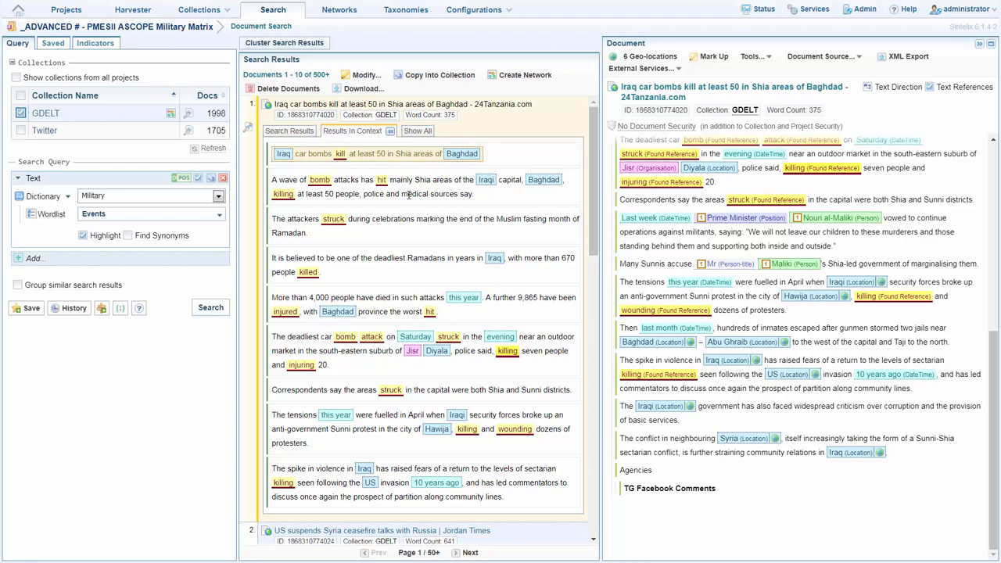
mouse_move(374, 247)
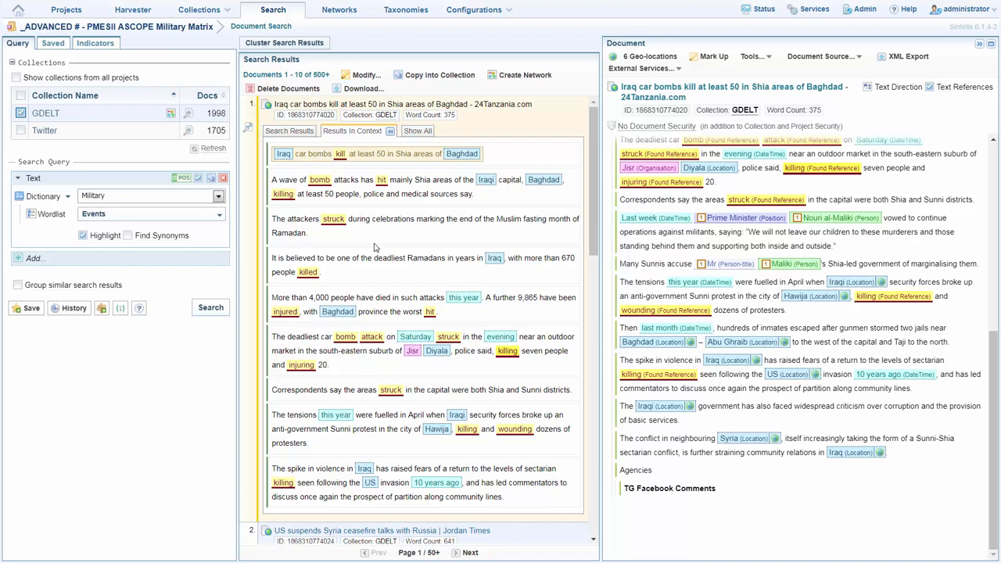
mouse_move(340, 9)
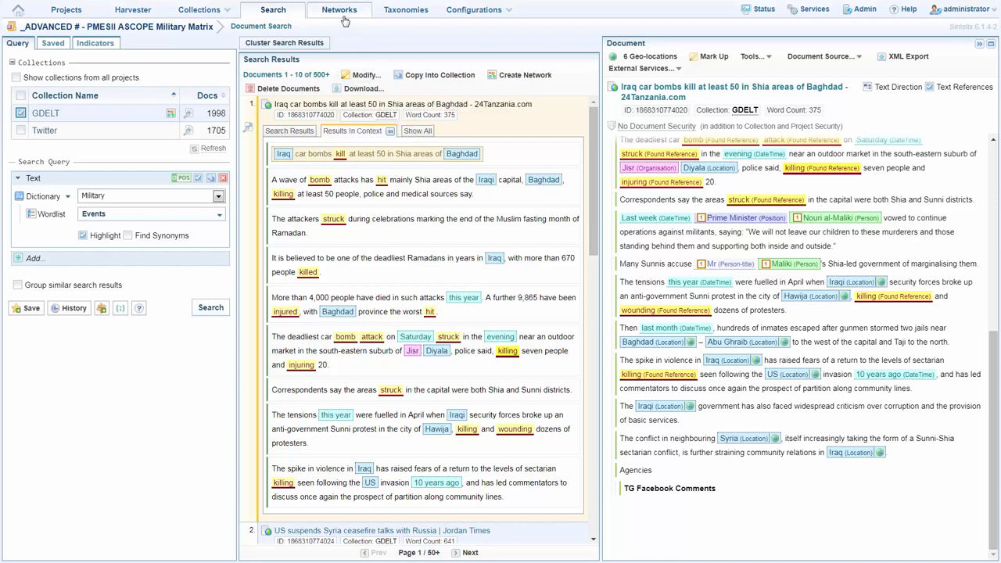
- List Military-Area network nodes 100 per page, filtering labels by 'bomb' to 28 results
left_click(339, 9)
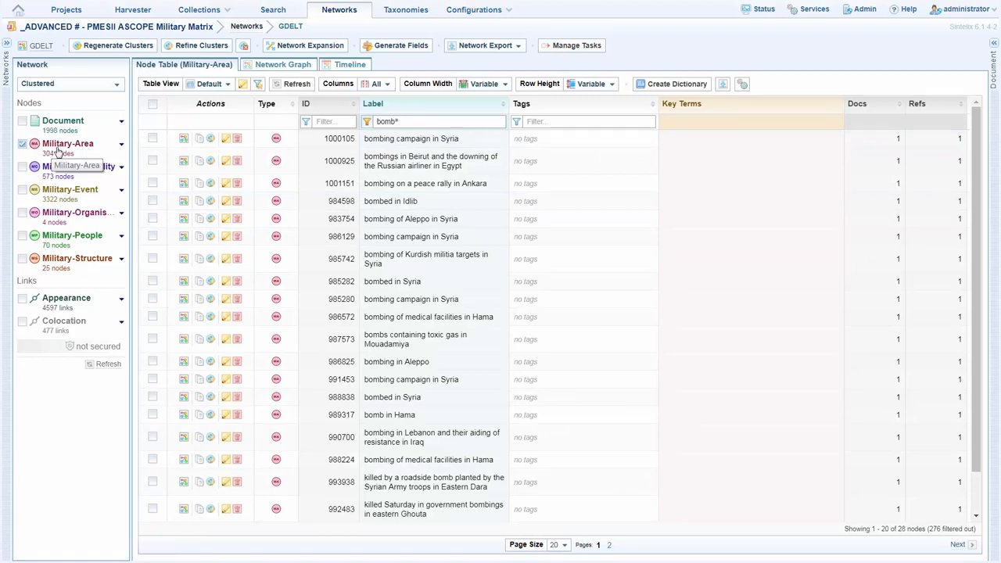
mouse_move(68, 143)
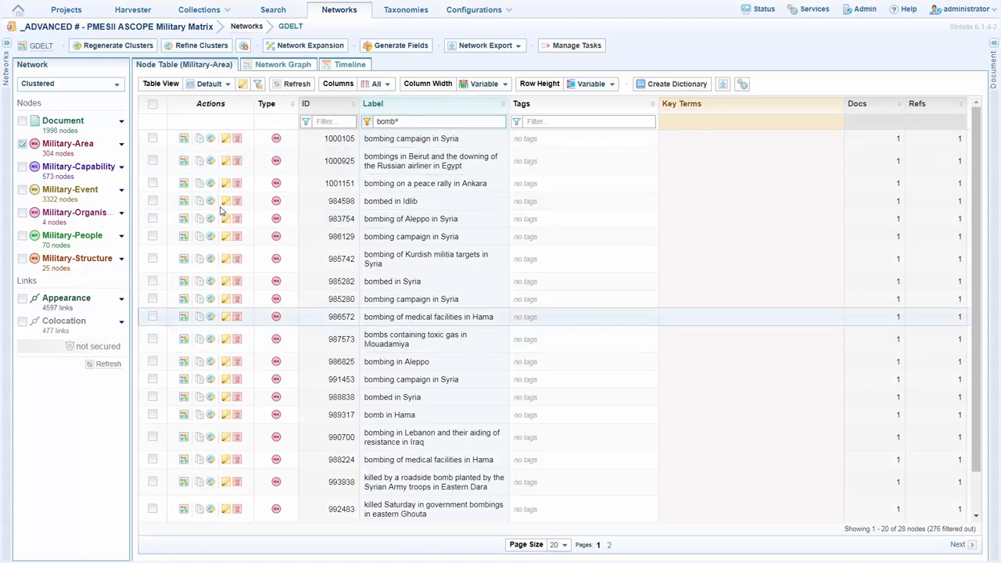
left_click(556, 544)
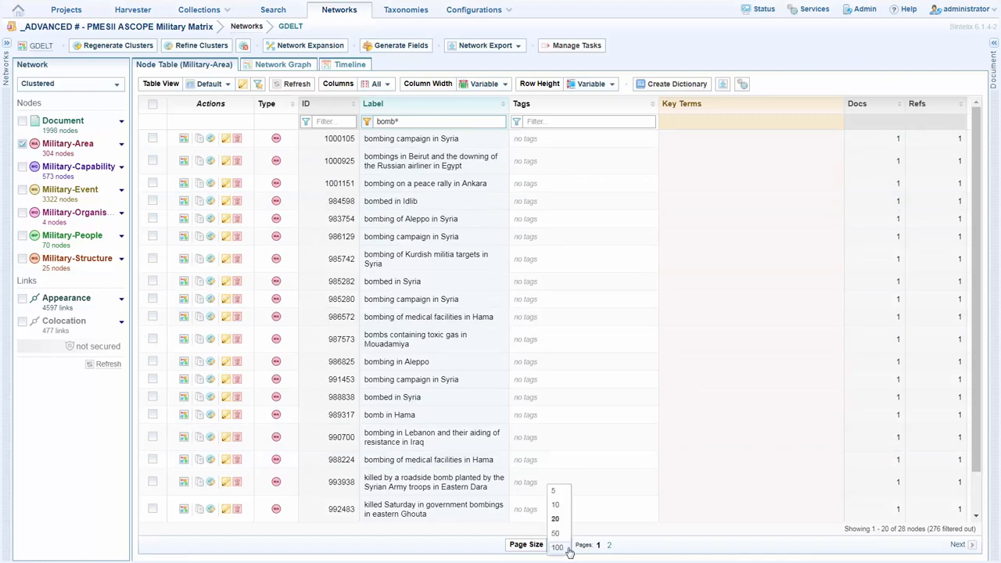
left_click(557, 547)
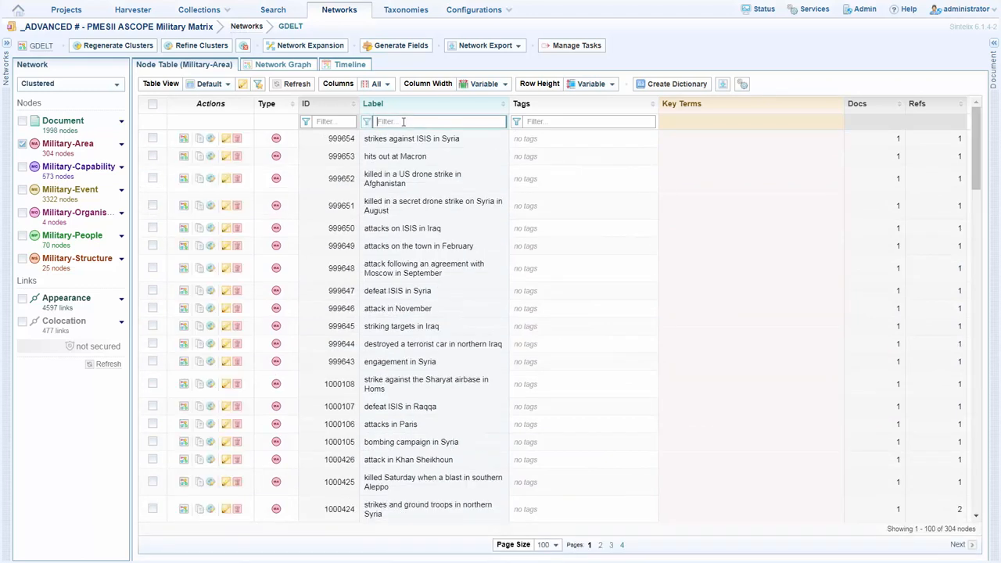
type("bomb*")
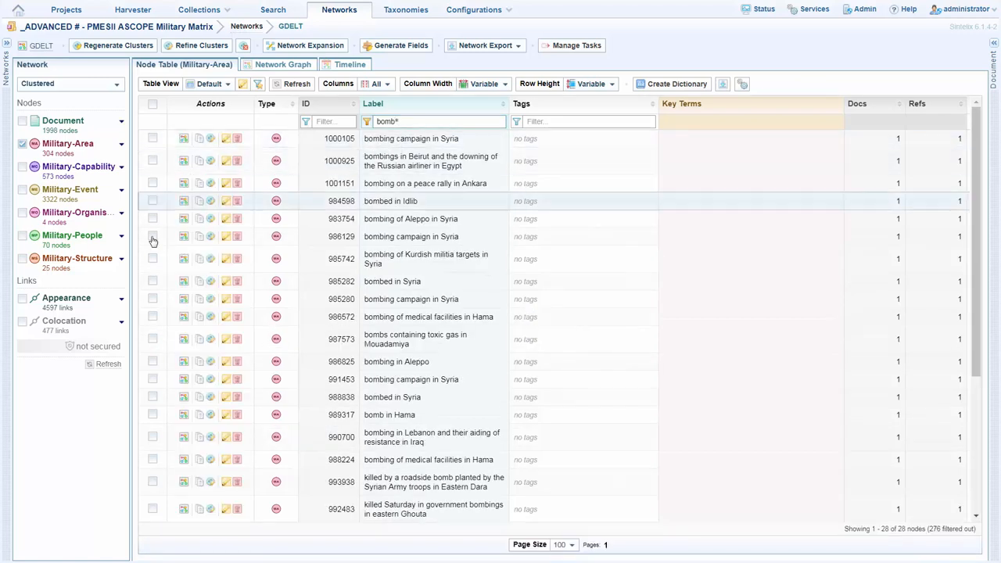
- Select all 28 bombing nodes, graph them, and map their geolocations
left_click(153, 104)
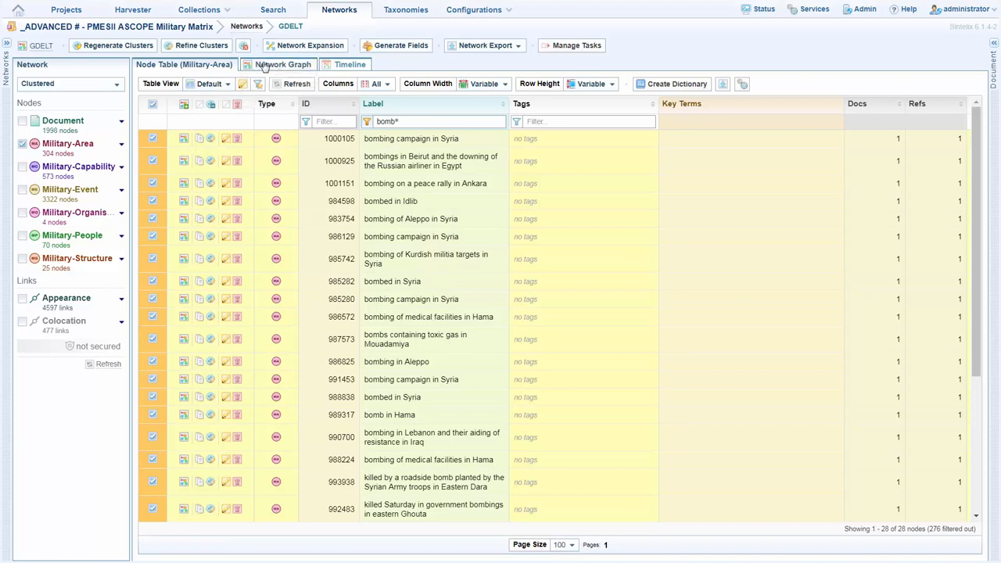
left_click(283, 65)
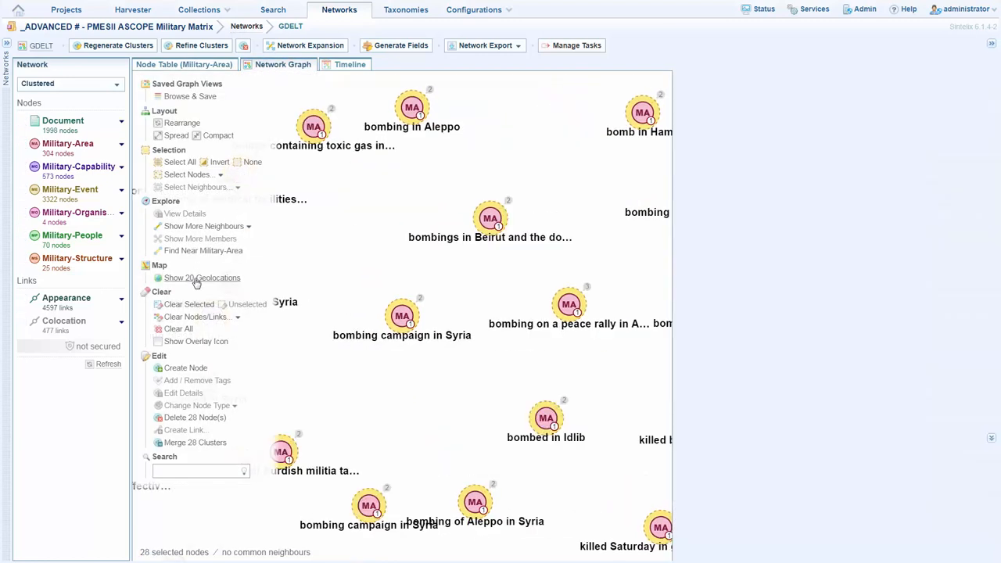
left_click(201, 277)
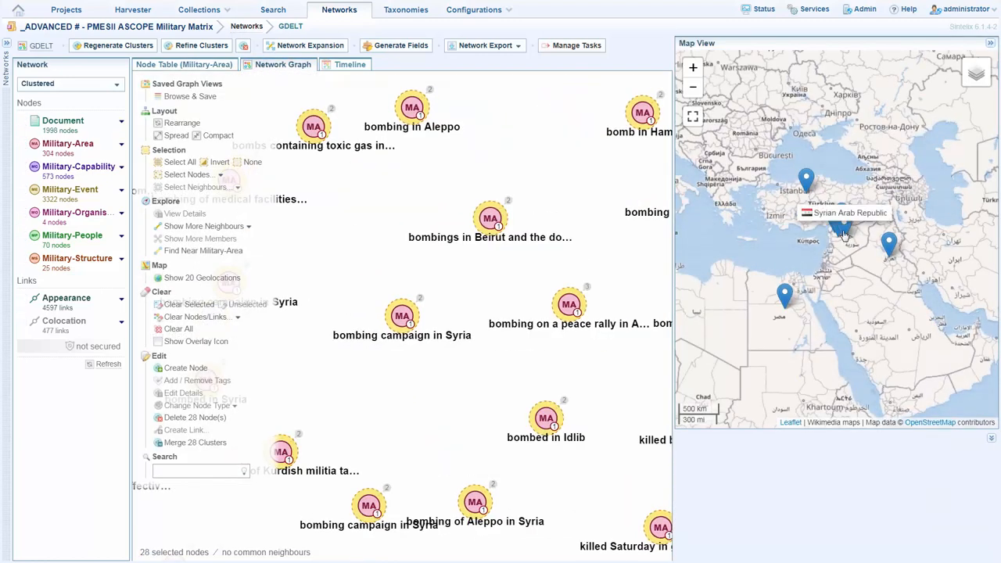